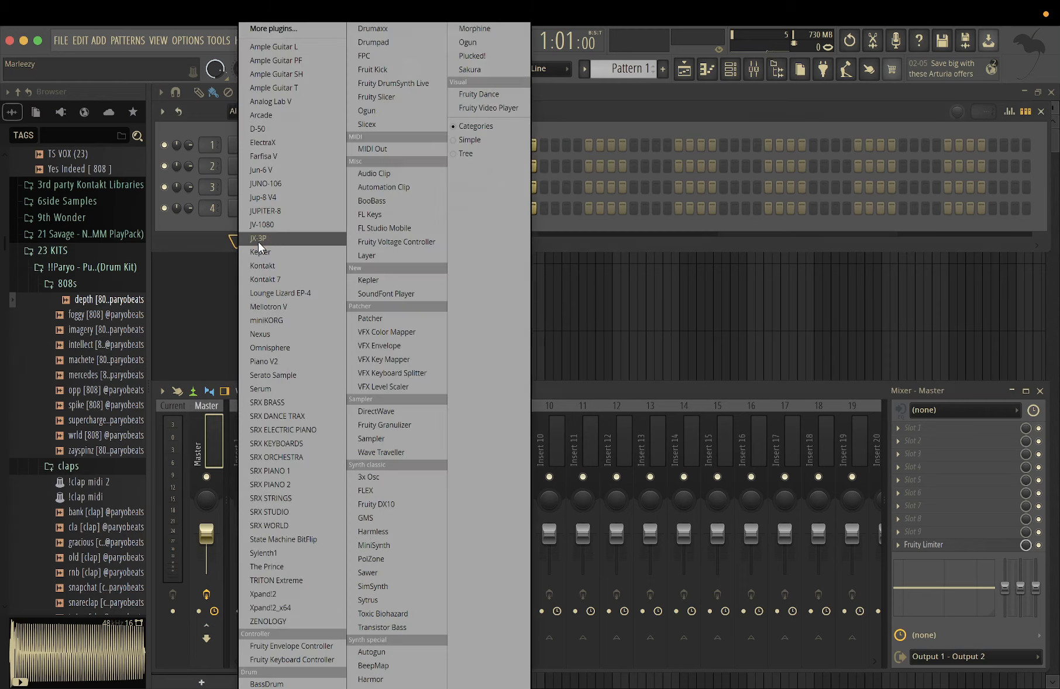
# - Load Xpand!2 and open Part A's 000 Soft Pads preset list
pyautogui.click(263, 594)
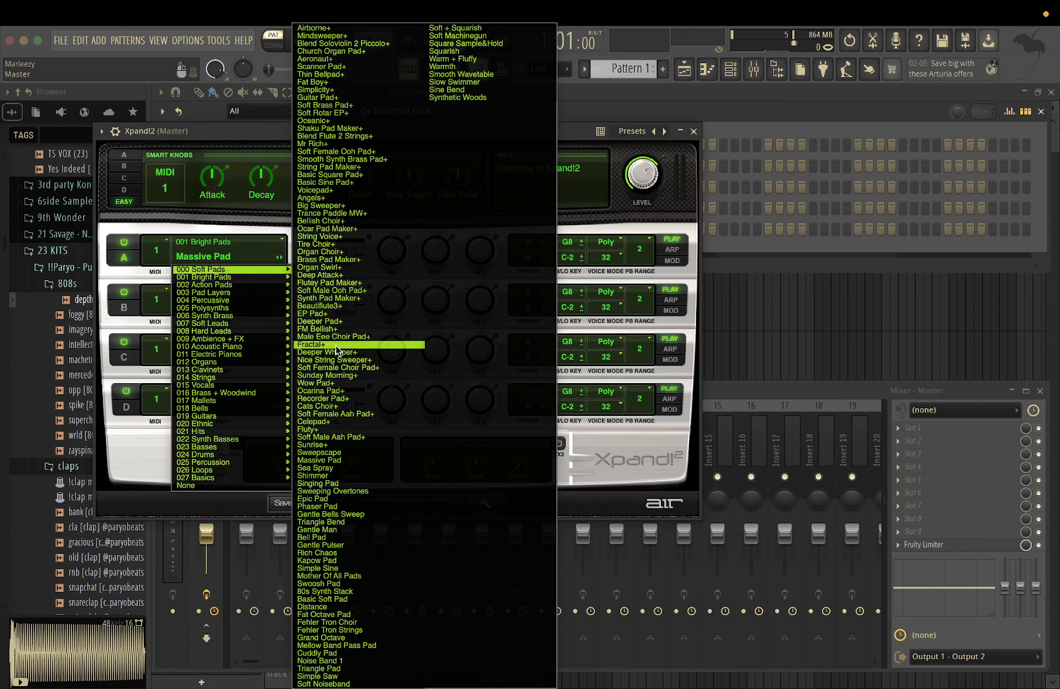
pyautogui.moveTo(346, 282)
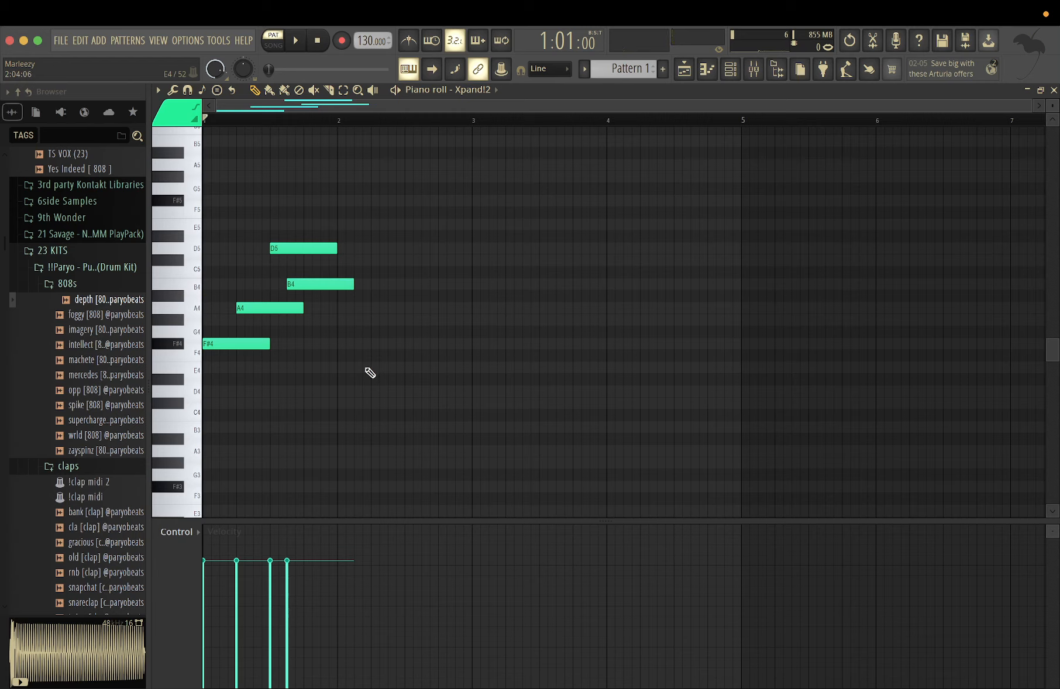
# - Draw the F#4, A4, D5, B4 pad notes, play them, and copy bars one–two into three–four
pyautogui.click(295, 40)
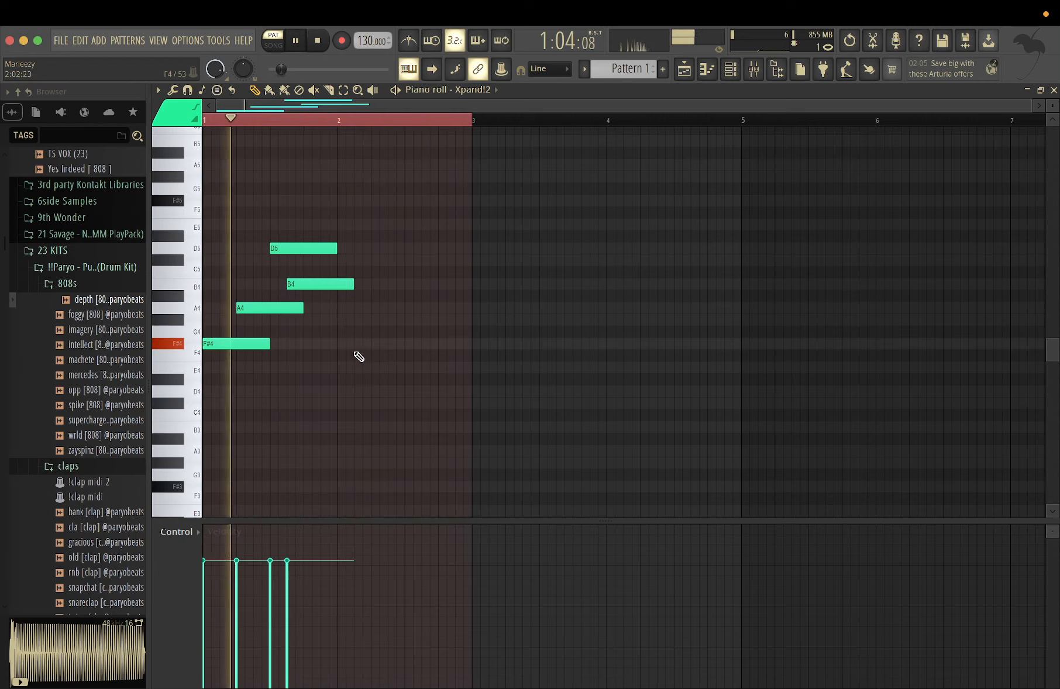
pyautogui.click(369, 343)
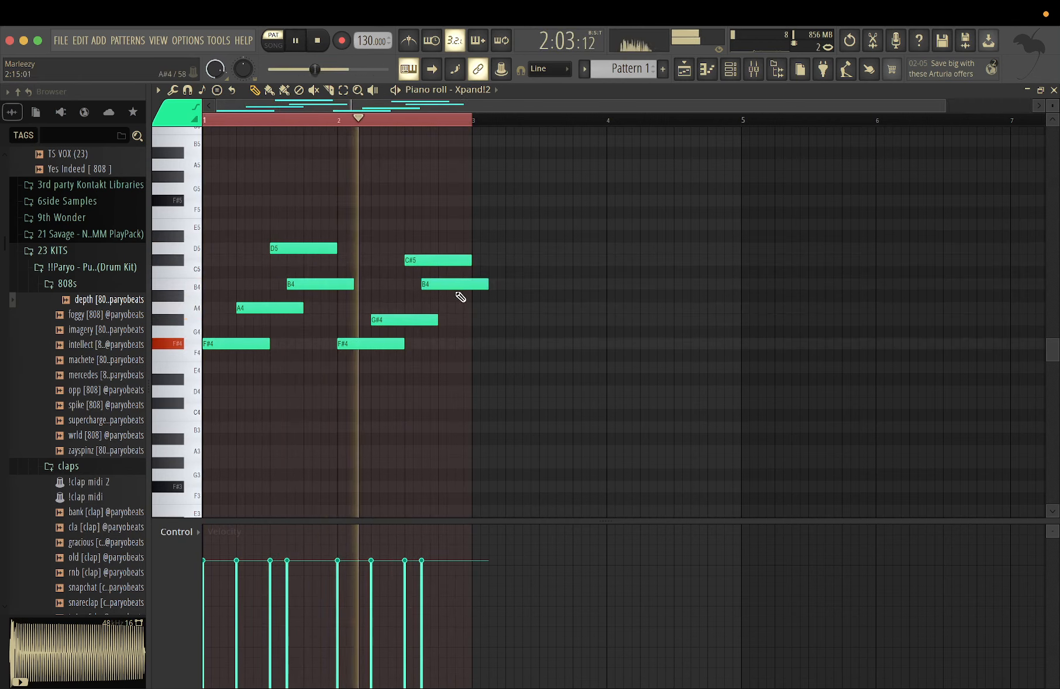
pyautogui.moveTo(453, 285); pyautogui.dragTo(456, 308)
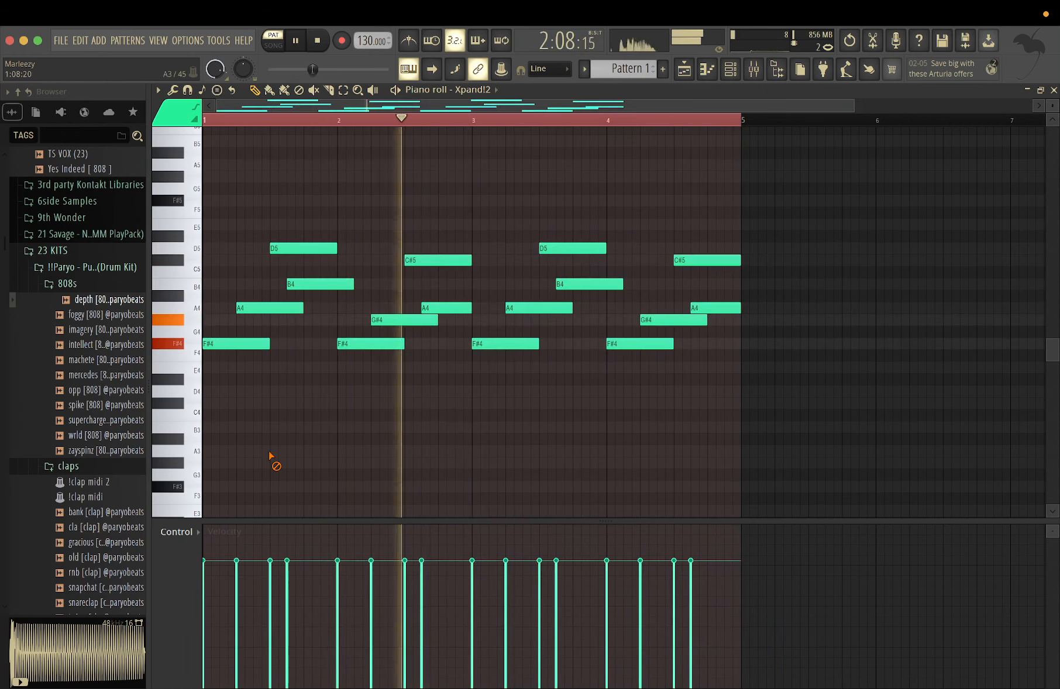
pyautogui.click(230, 486)
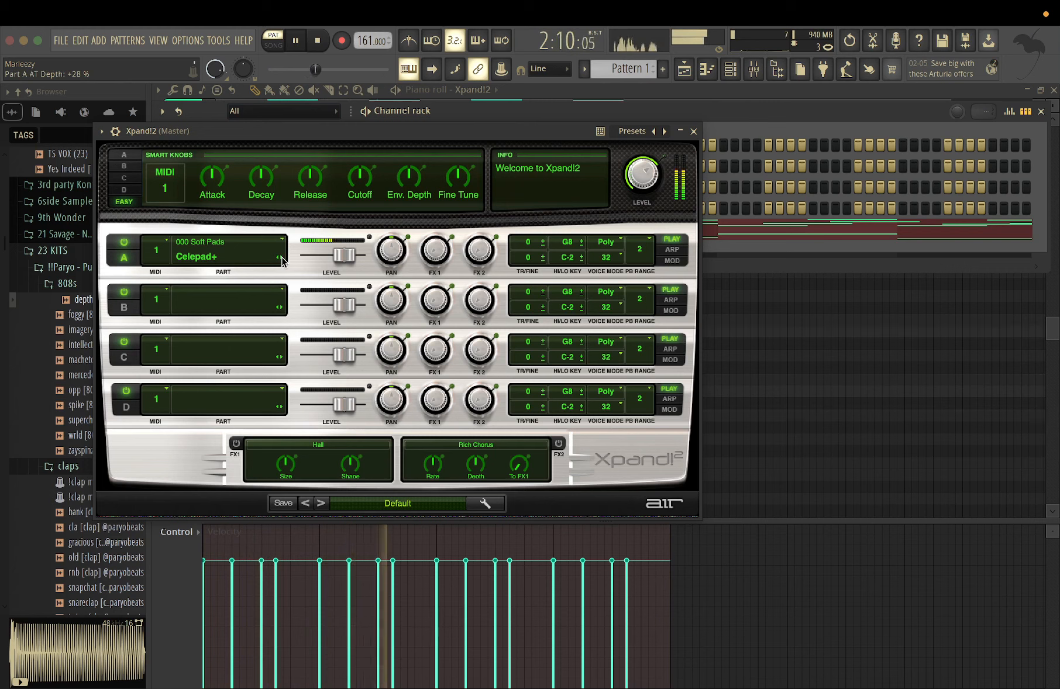
# - Step Part A's presets to Deeper Pad+ and show the Channel Rack
pyautogui.click(279, 259)
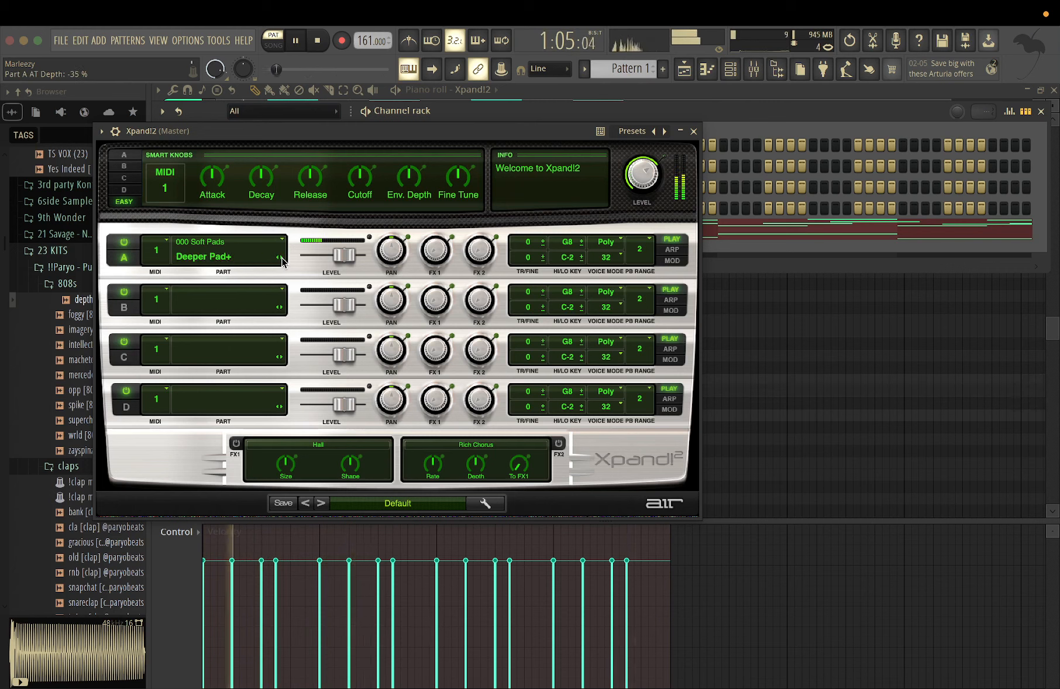
pyautogui.click(693, 131)
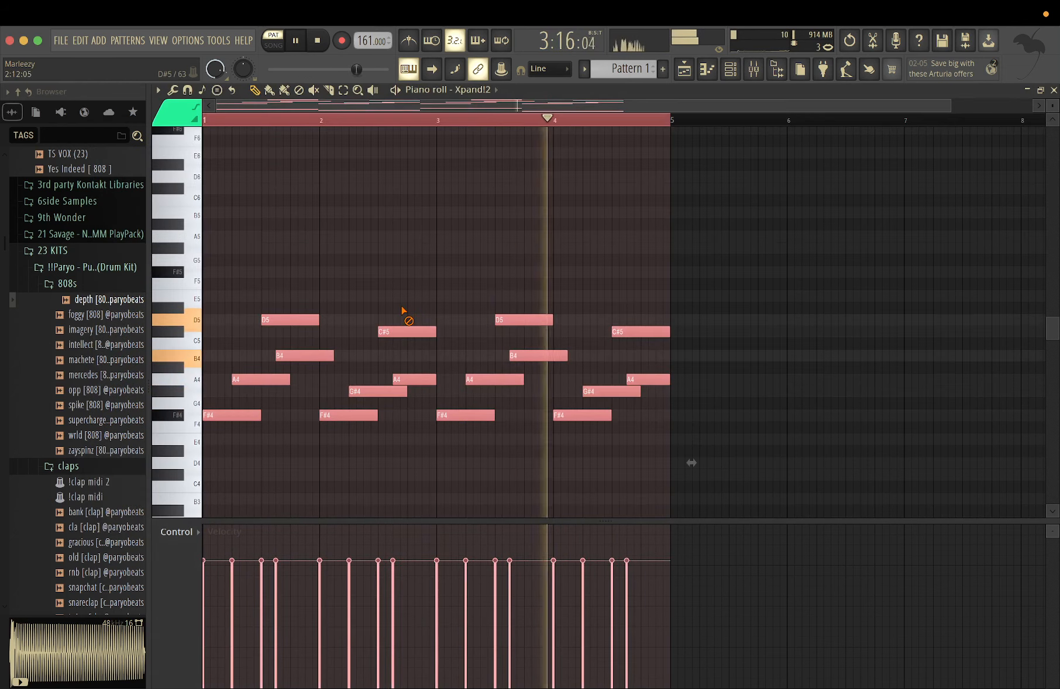
pyautogui.click(731, 69)
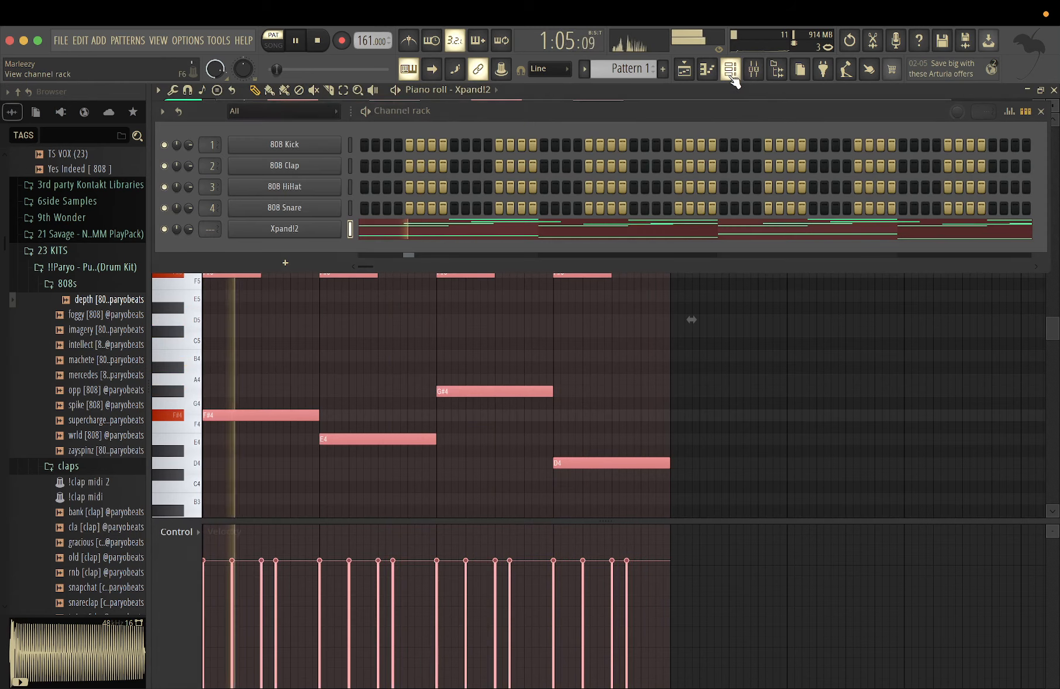
# - Drop depth 808 and haters snare into the Channel Rack, check snare sampler settings, toggle steps
pyautogui.click(108, 314)
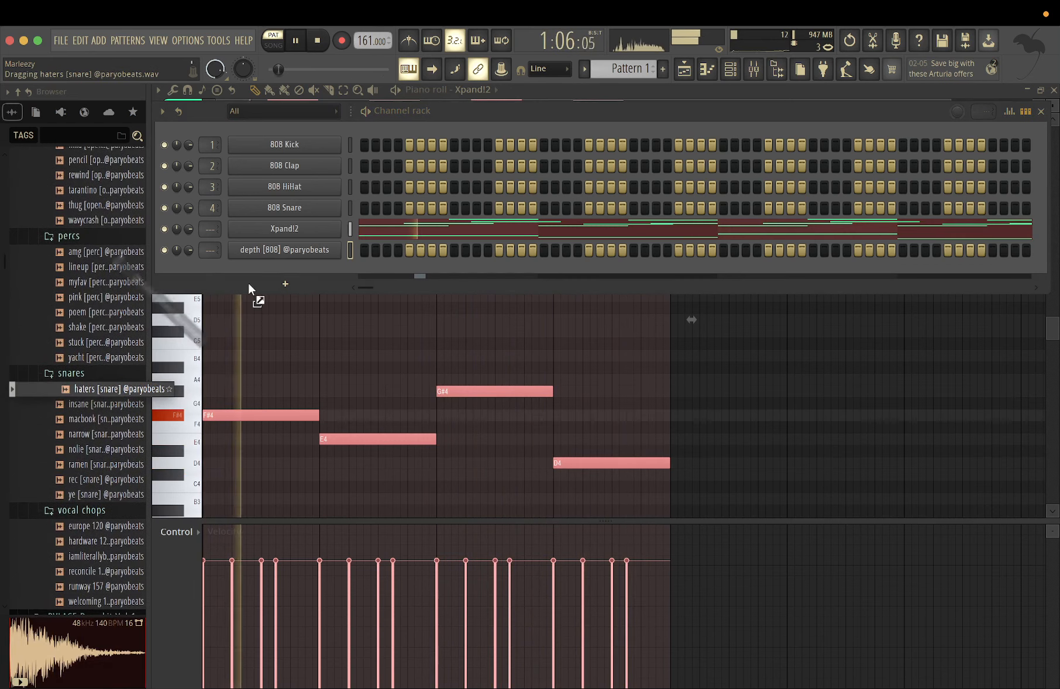
pyautogui.moveTo(122, 389); pyautogui.dragTo(284, 270)
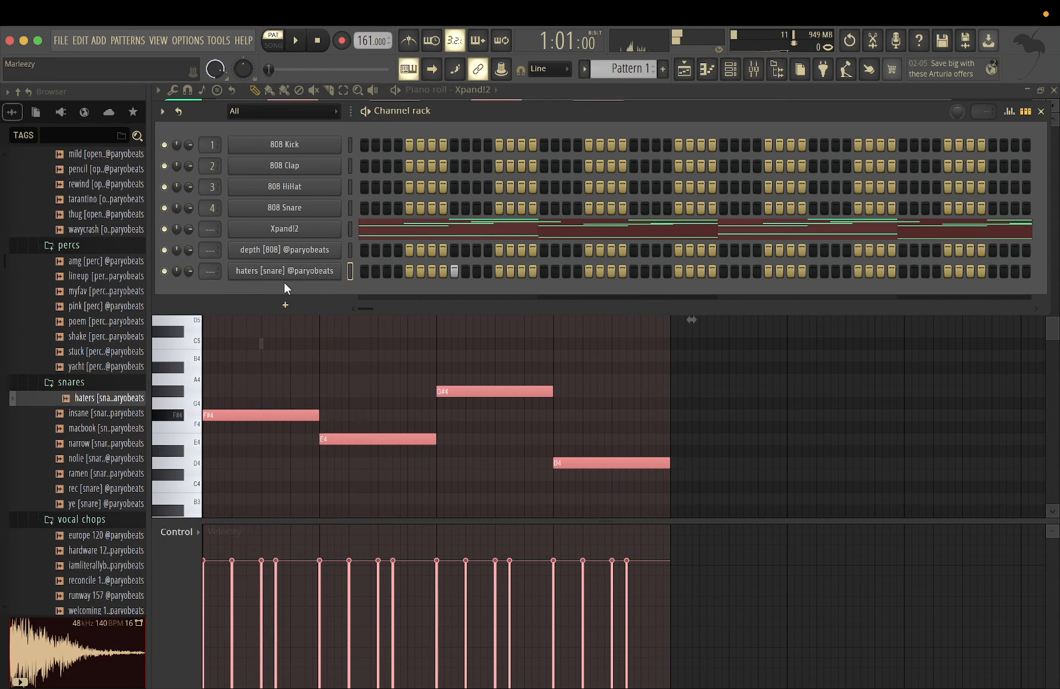
pyautogui.click(284, 270)
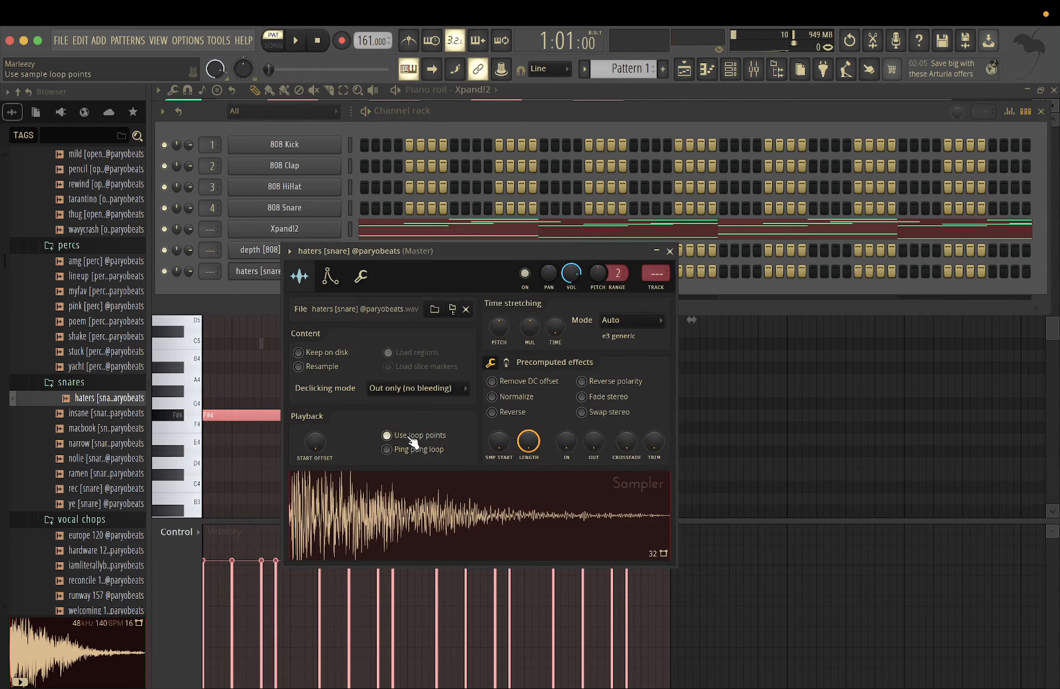
pyautogui.click(386, 435)
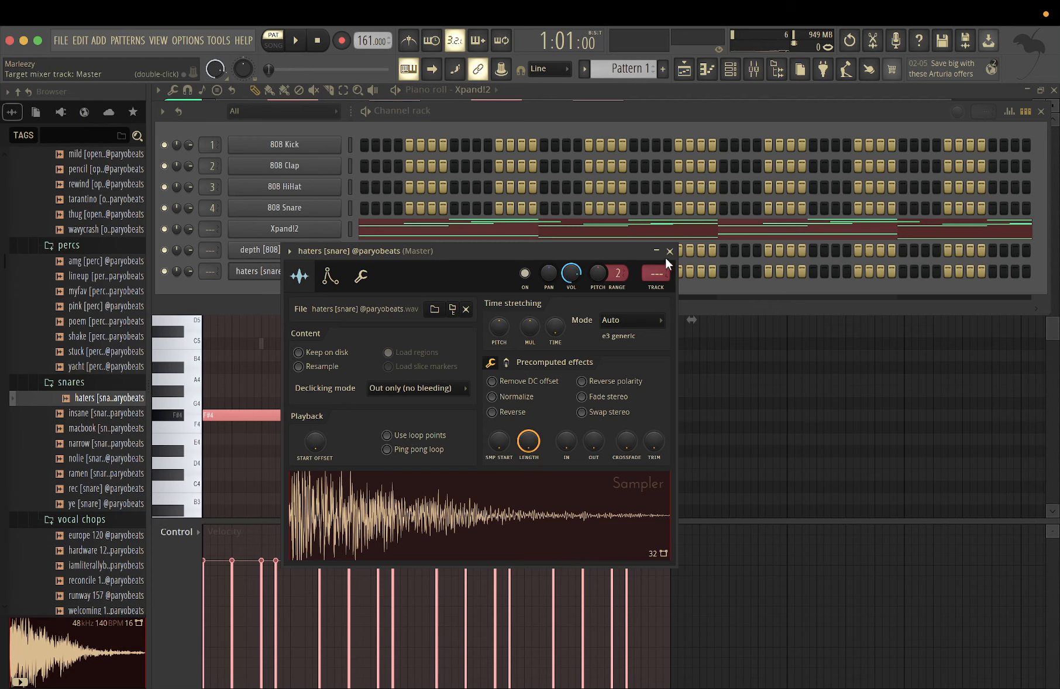
pyautogui.click(669, 251)
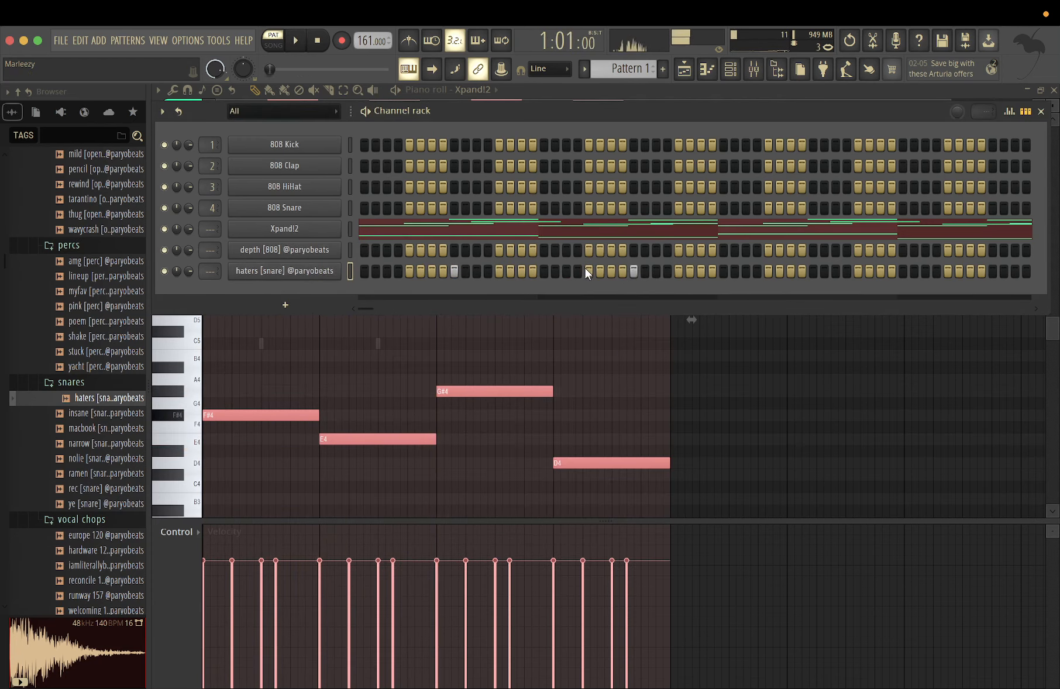
pyautogui.click(295, 40)
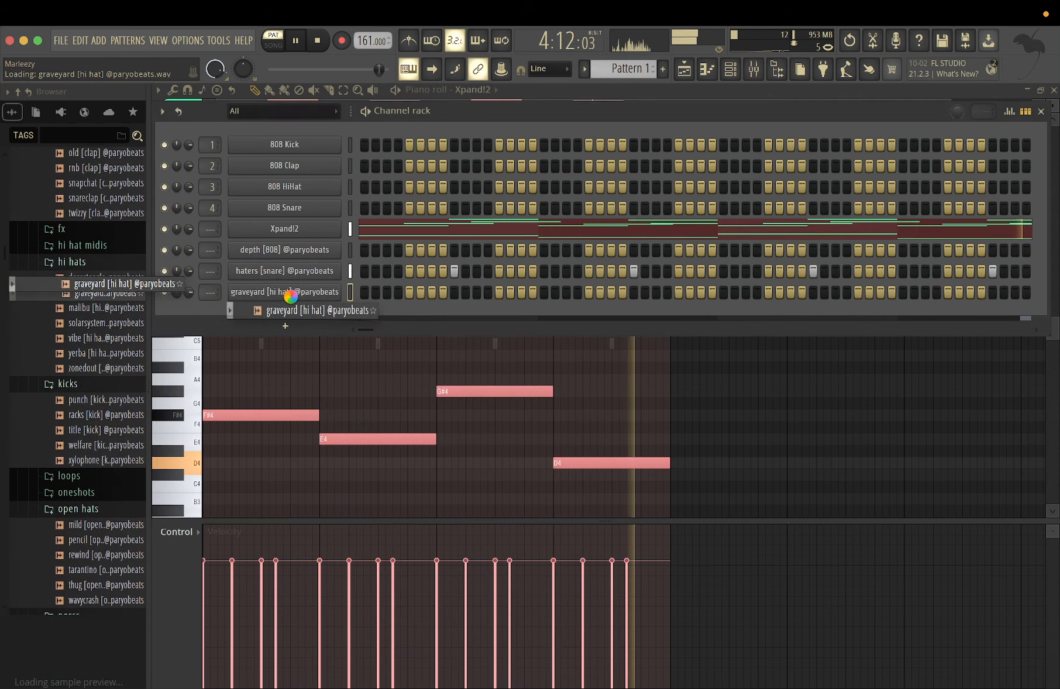
# - Add graveyard hi hat and punch kick from the browser into the Channel Rack
pyautogui.rightClick(284, 292)
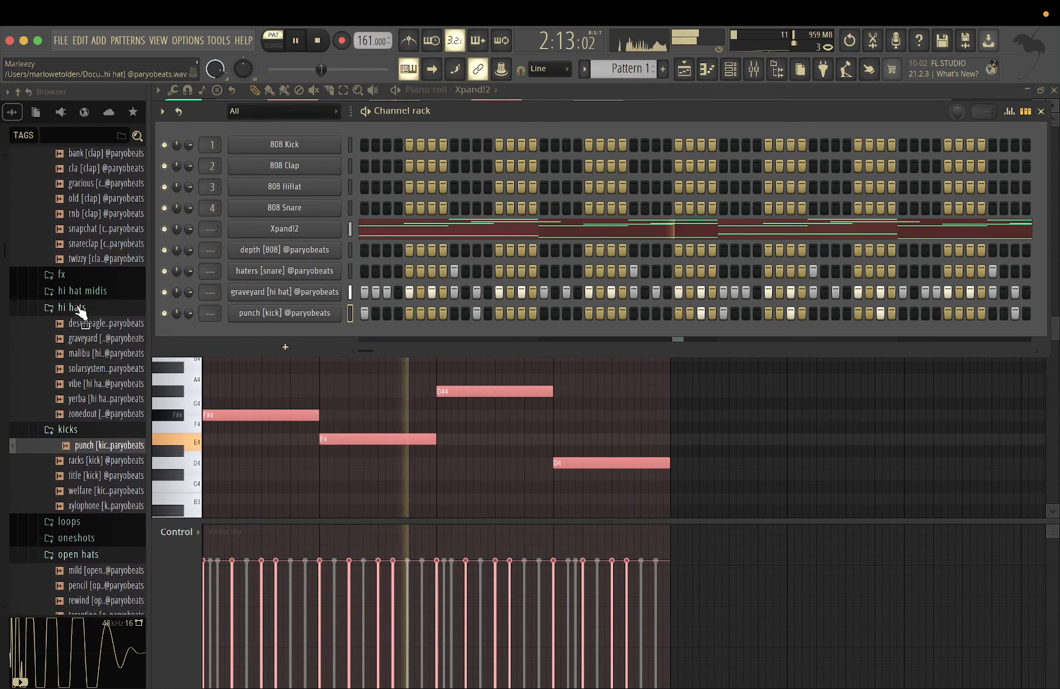
pyautogui.rightClick(284, 229)
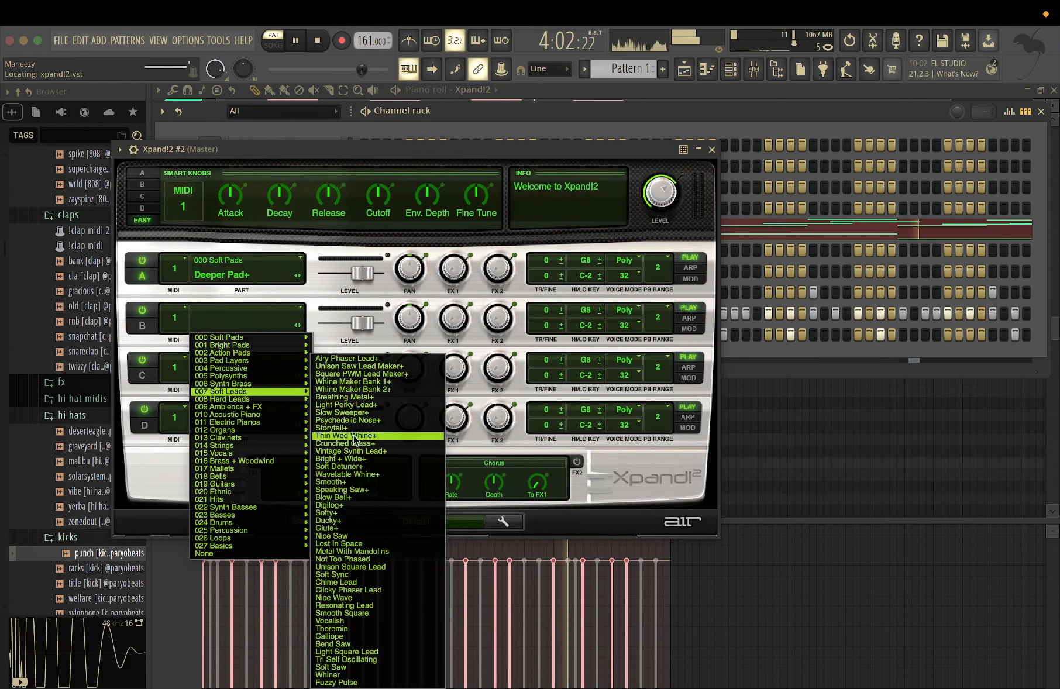
# - In a second Xpand!2, pick a Part B patch from 007 Soft Leads
pyautogui.click(711, 149)
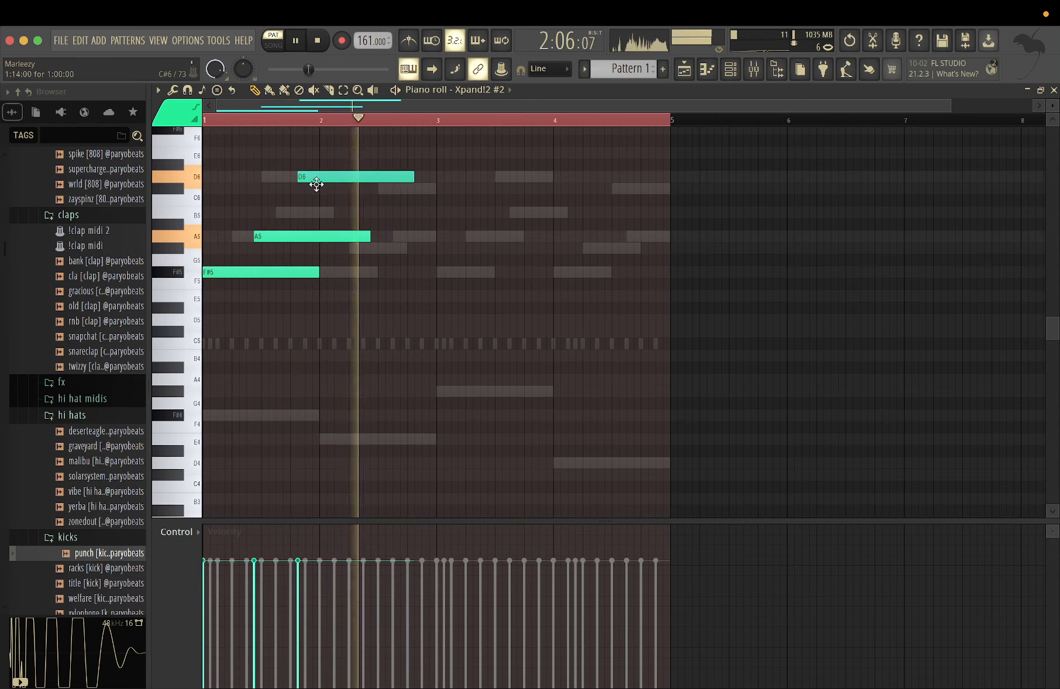
# - Draw F#5, A5 and C#6 lead notes, dragging the top note down to C#6
pyautogui.moveTo(355, 177); pyautogui.dragTo(348, 188)
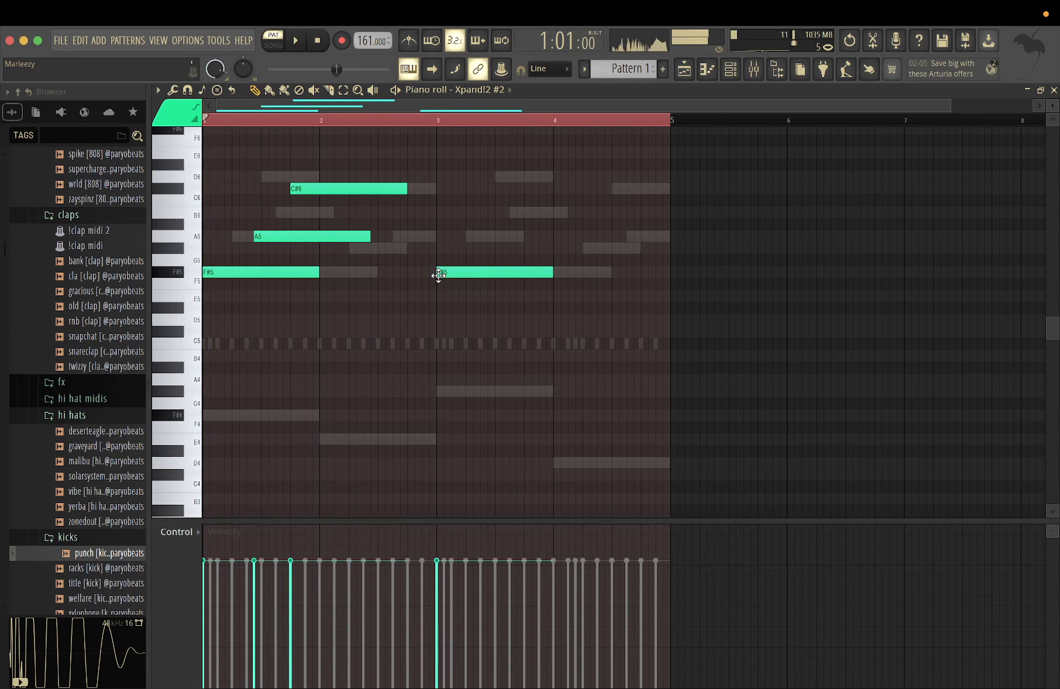
pyautogui.click(295, 39)
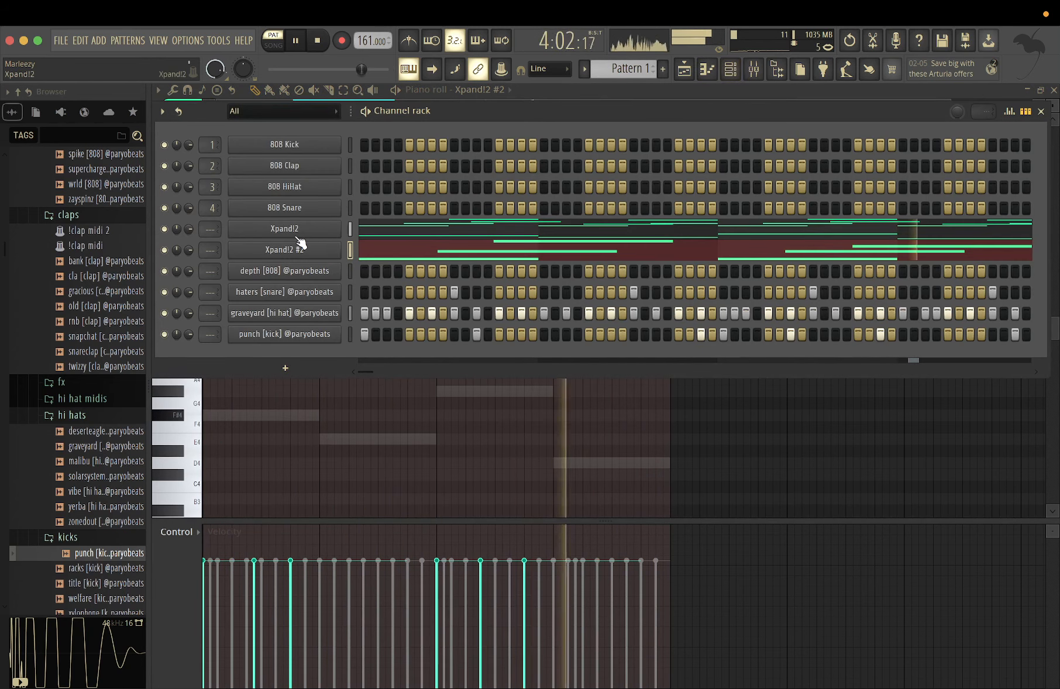
# - Set Xpand!2 #2's Chime Lead Part B to mono voice mode and close the plugin
pyautogui.click(295, 40)
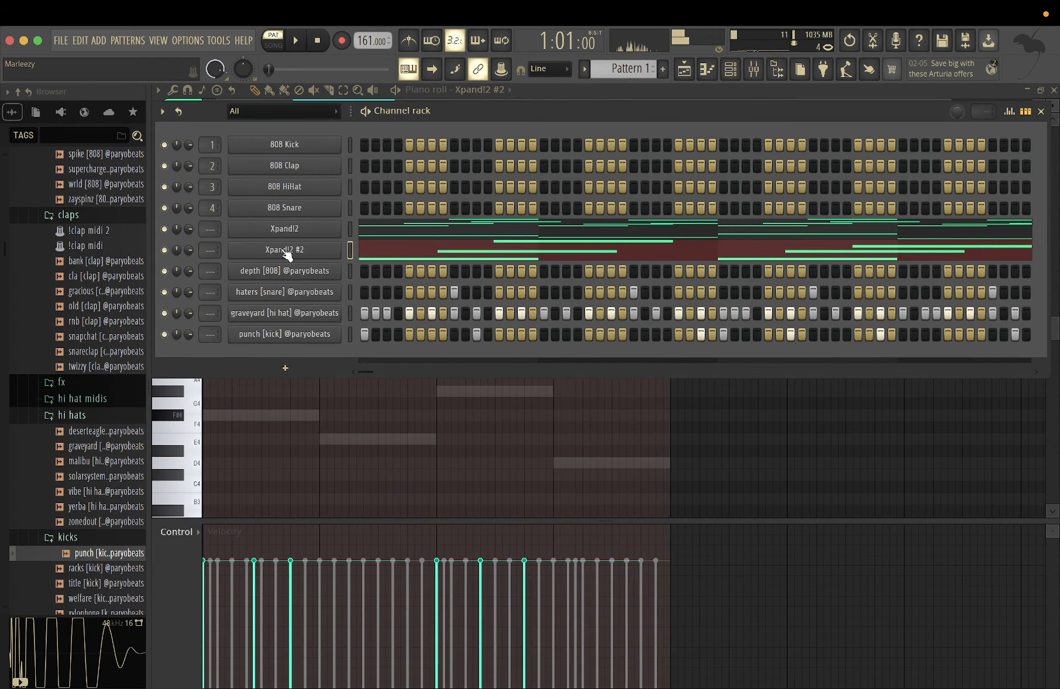
pyautogui.doubleClick(283, 250)
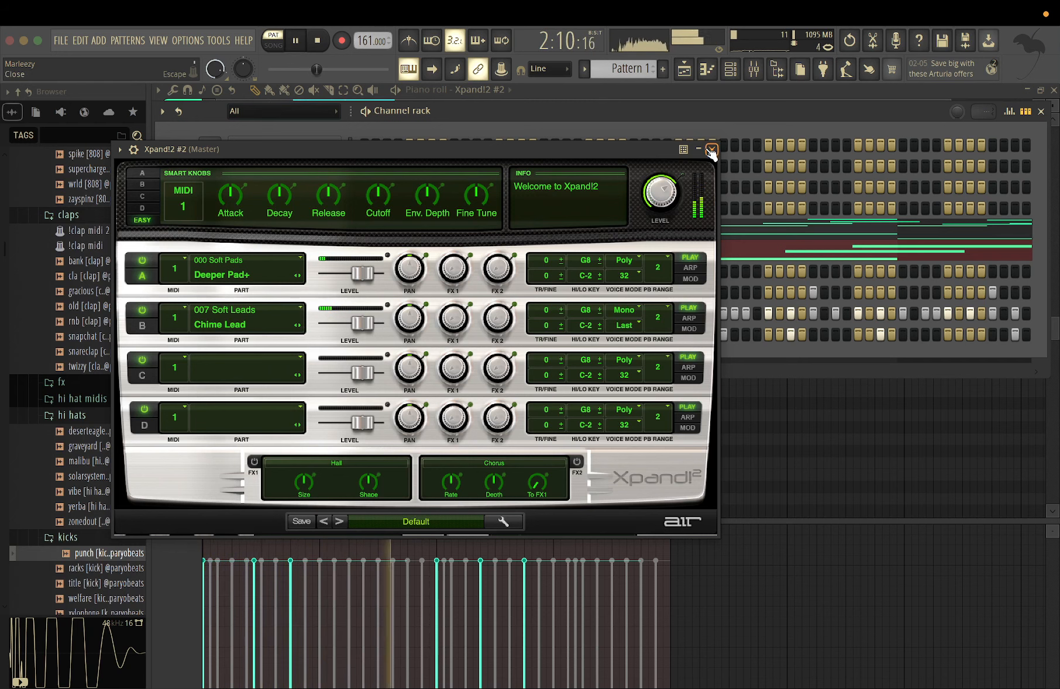
pyautogui.click(711, 149)
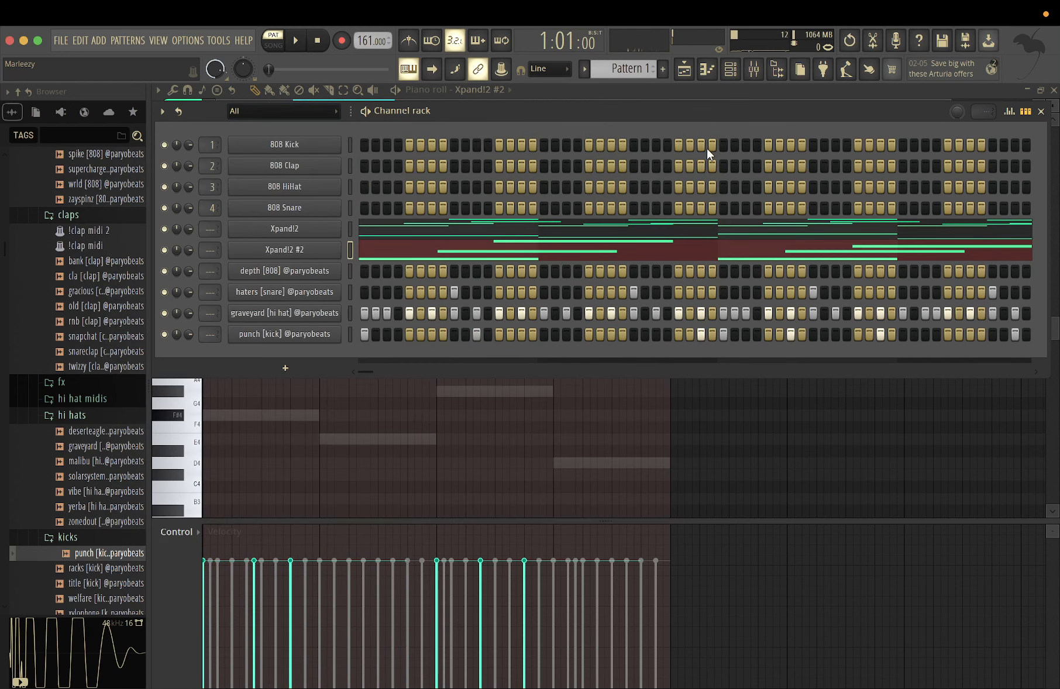